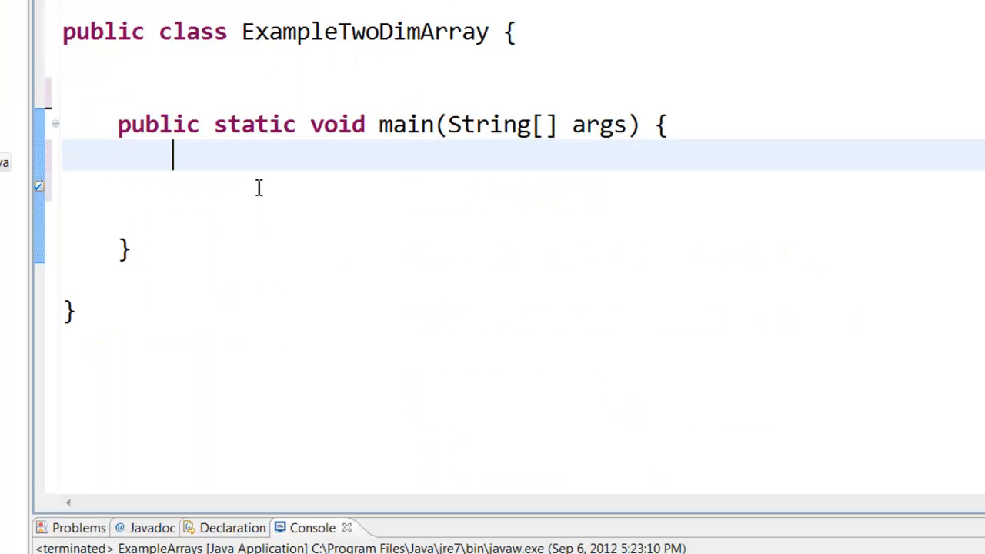
{"action": "mouse_move", "coordinate": [231, 187]}
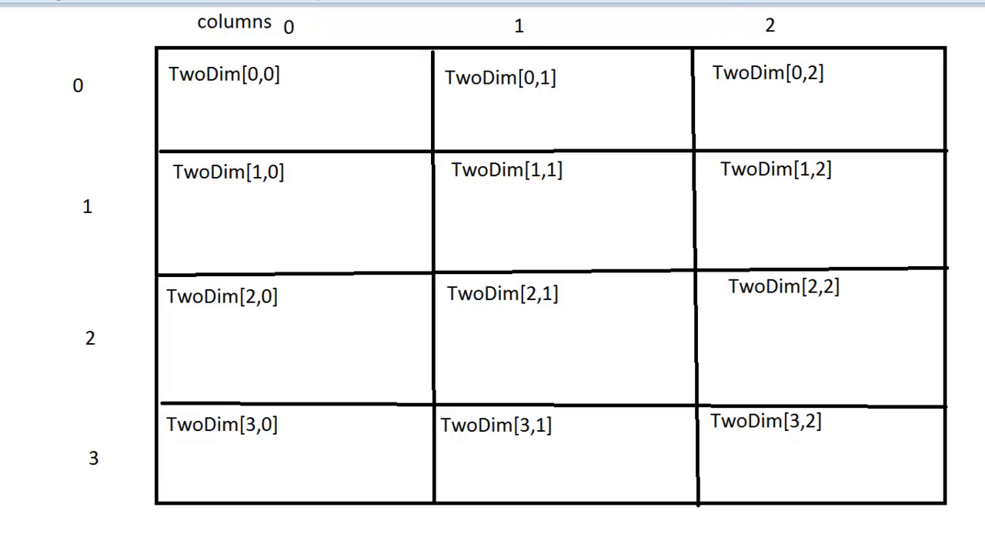
{"action": "left_click", "coordinate": [224, 77]}
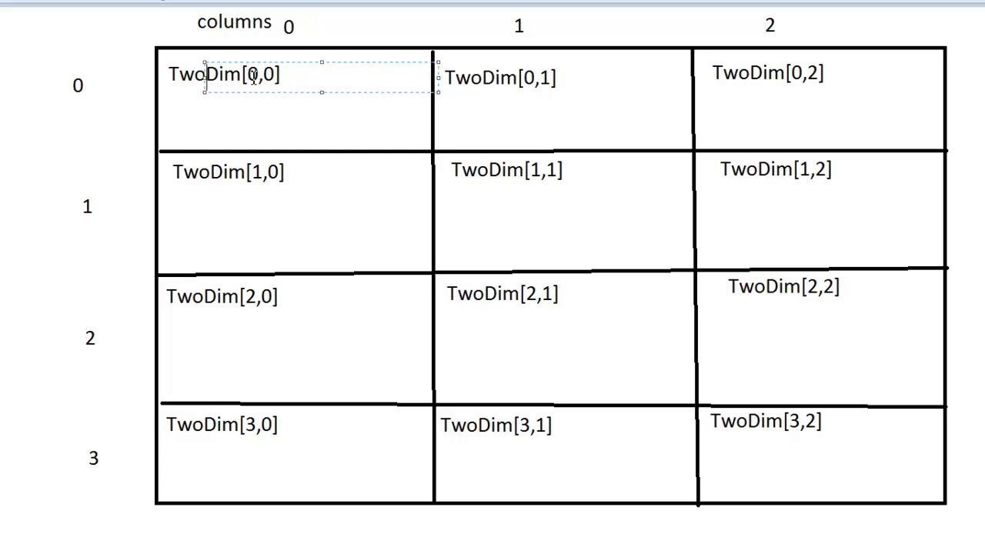
{"action": "mouse_move", "coordinate": [121, 91]}
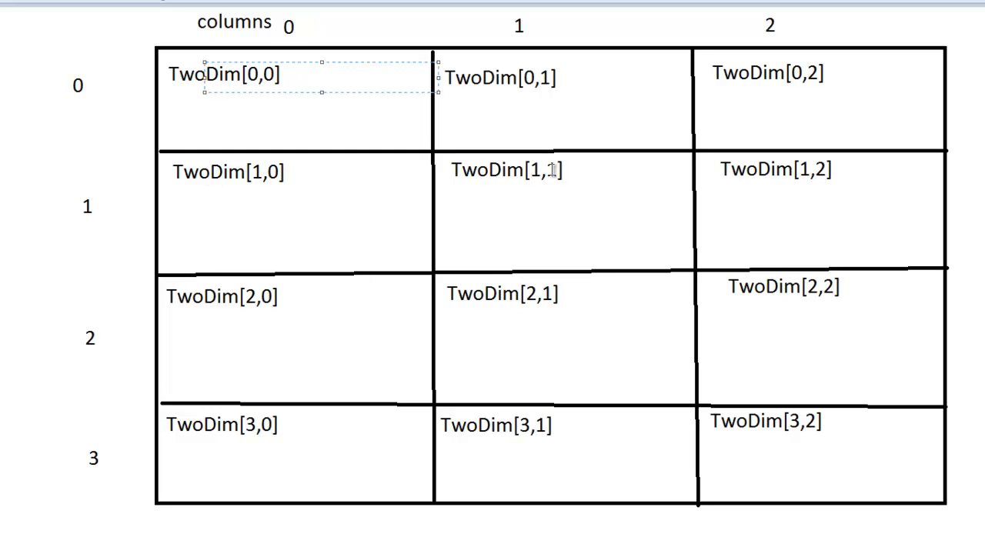
{"action": "mouse_move", "coordinate": [483, 233]}
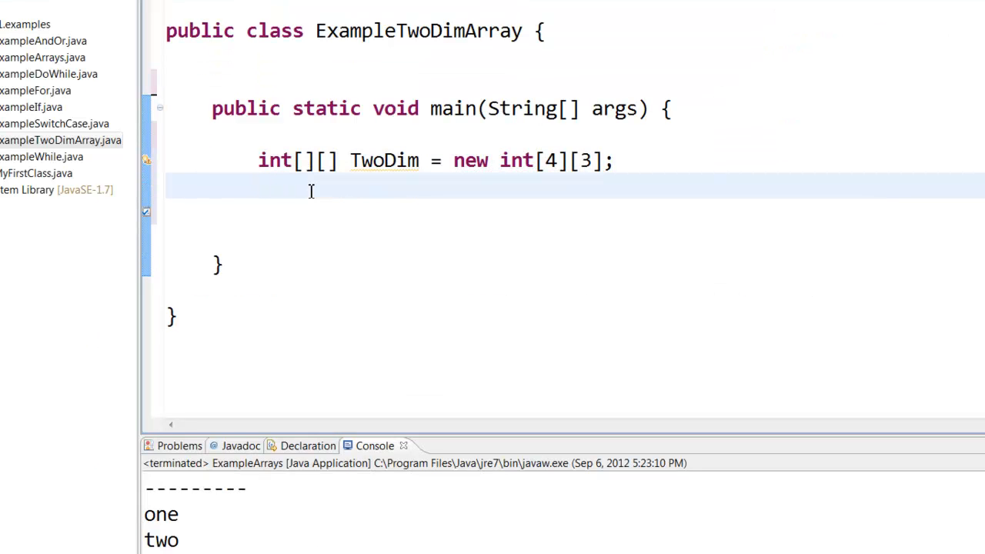
{"action": "mouse_move", "coordinate": [374, 160]}
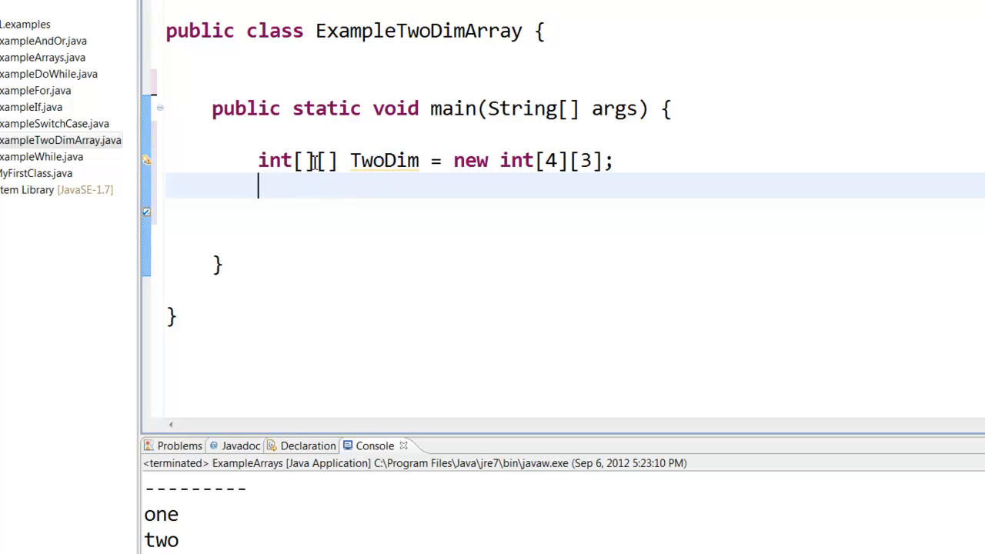
{"action": "double_click", "coordinate": [382, 160]}
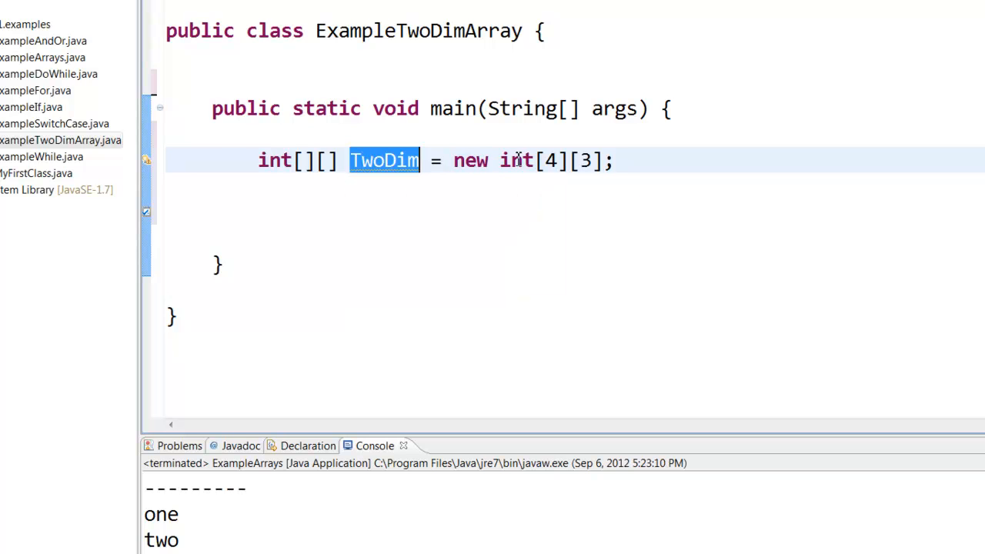
{"action": "mouse_move", "coordinate": [554, 160]}
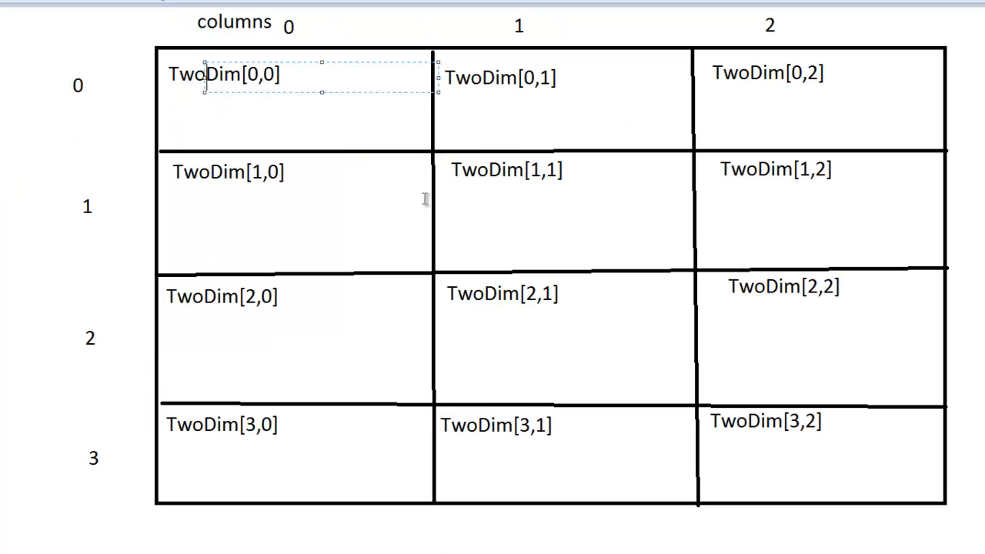
{"action": "mouse_move", "coordinate": [739, 25]}
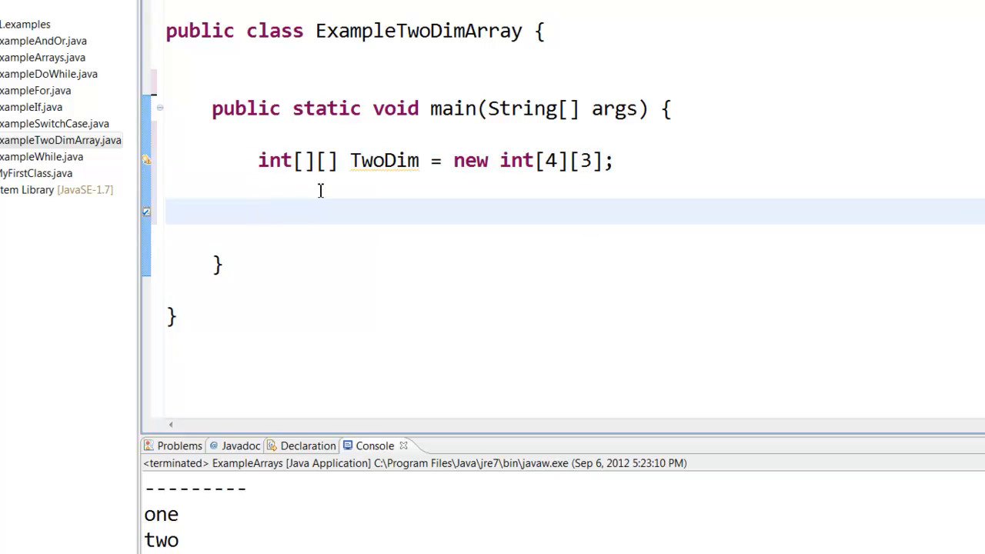
{"action": "mouse_move", "coordinate": [322, 218]}
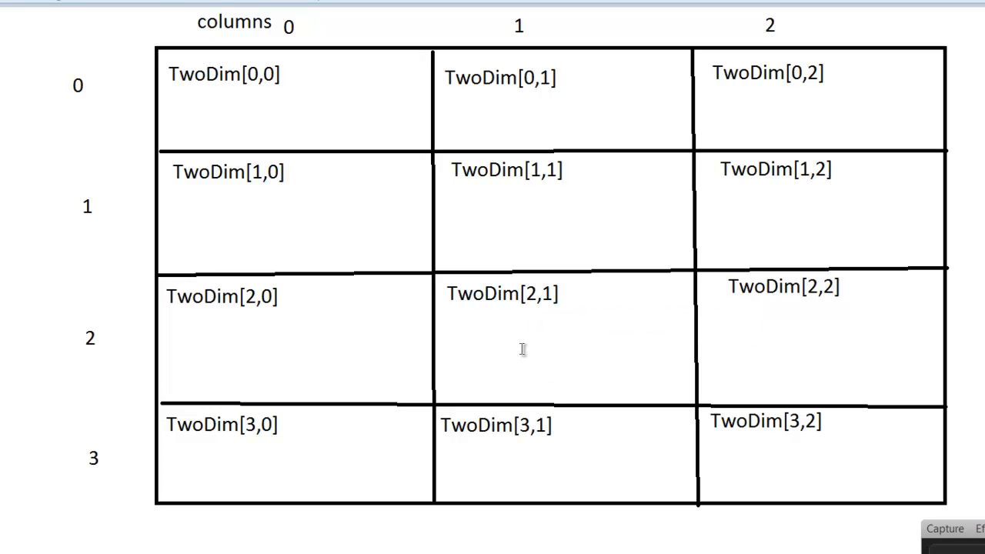
Enter 10 as the assigned value in the commented //TwoDim[2][1] line.
{"action": "type", "text": "10;"}
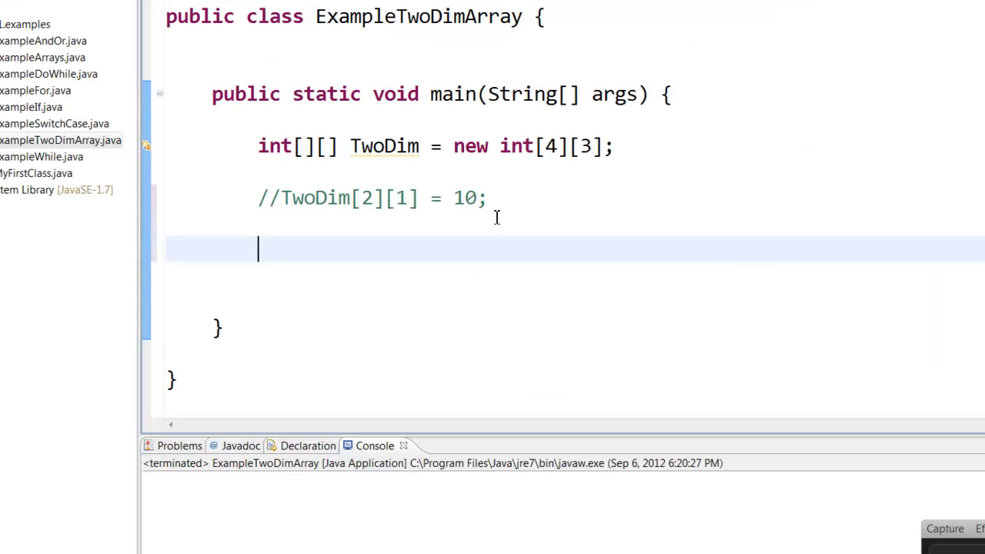
{"action": "mouse_move", "coordinate": [353, 231]}
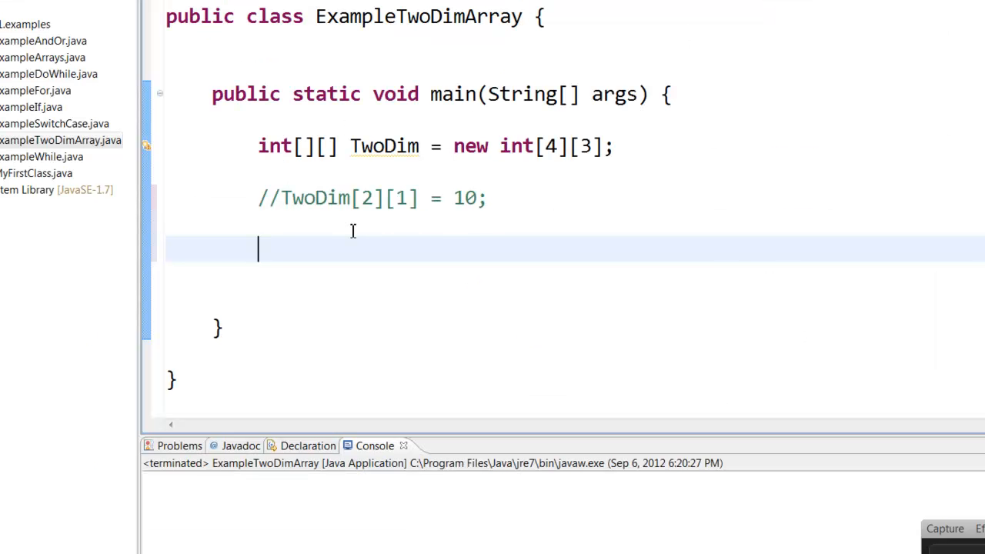
{"action": "mouse_move", "coordinate": [317, 234]}
{"action": "type", "text": "int temp = 10;"}
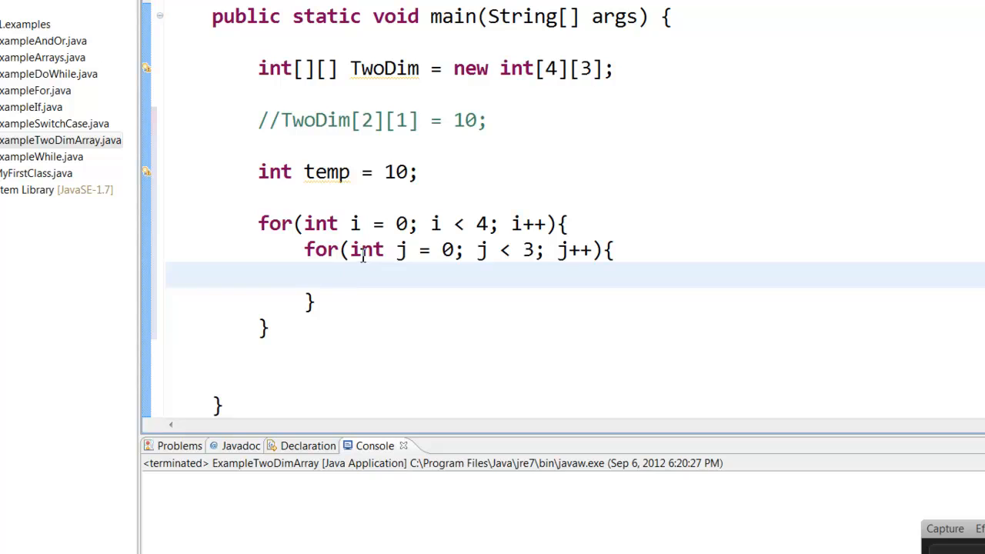
Place the cursor on a new line inside the inner j loop body.
{"action": "left_click", "coordinate": [350, 275]}
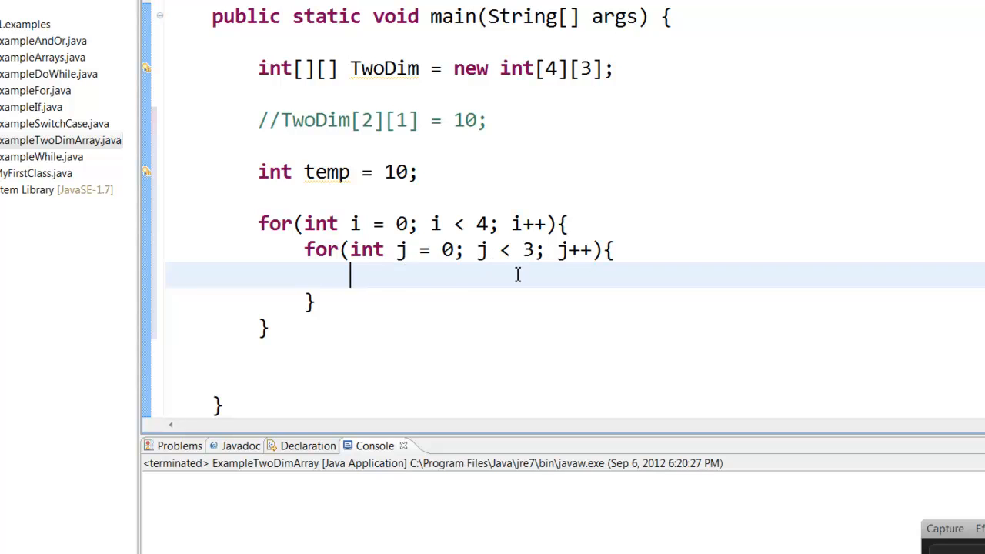
{"action": "mouse_move", "coordinate": [398, 283]}
{"action": "type", "text": "TwoDim[i][j] = temp;"}
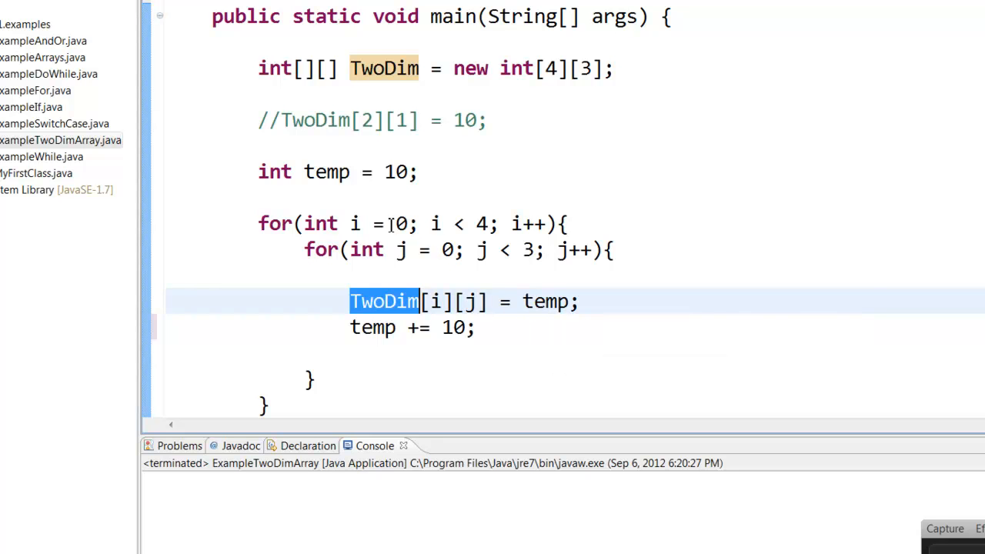
Select temp in the temp += 10 increment line of the inner loop.
{"action": "double_click", "coordinate": [326, 171]}
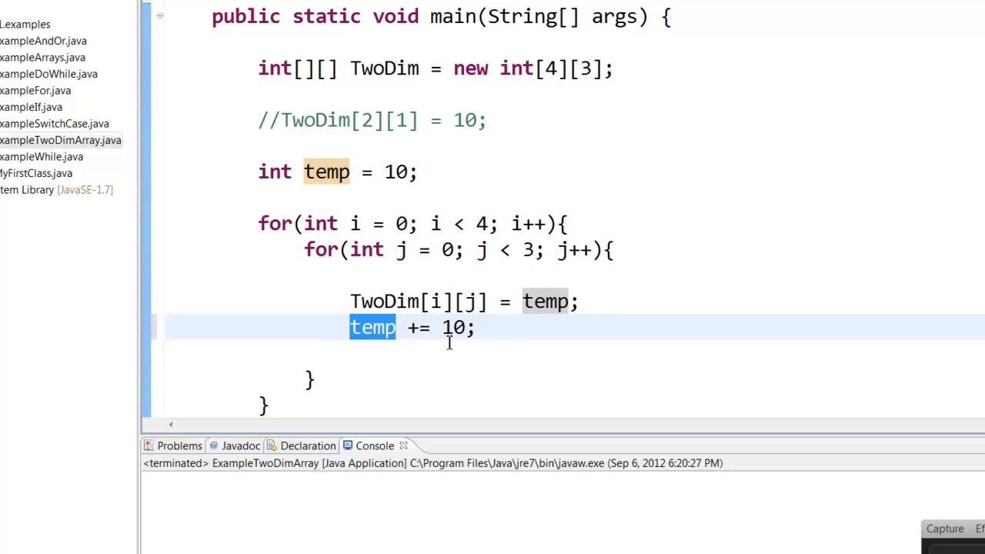
{"action": "mouse_move", "coordinate": [438, 279]}
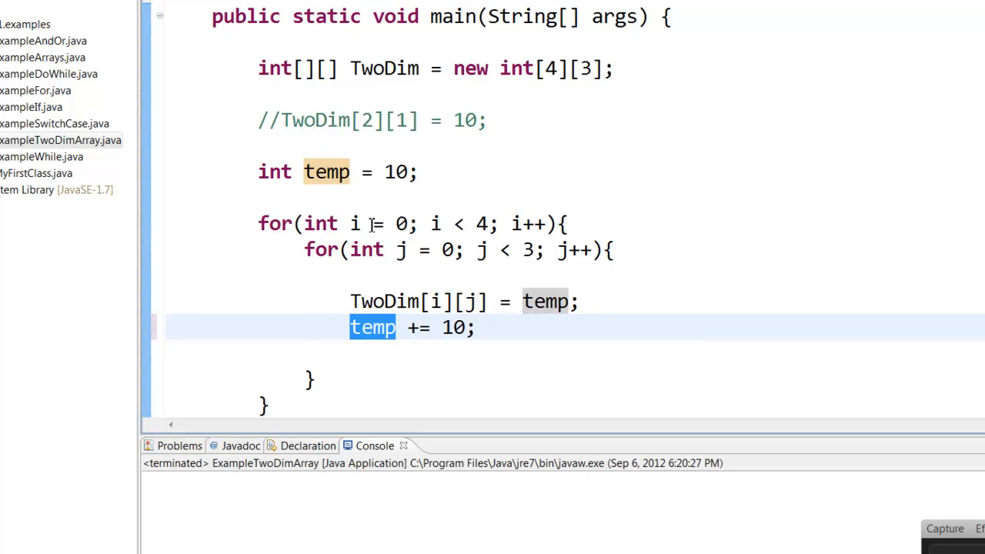
{"action": "mouse_move", "coordinate": [410, 236]}
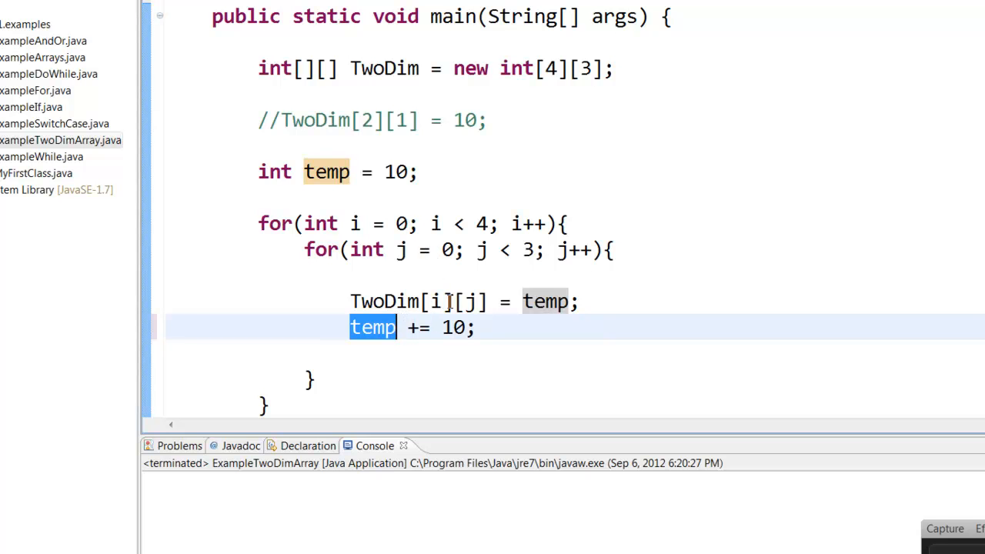
{"action": "mouse_move", "coordinate": [543, 301]}
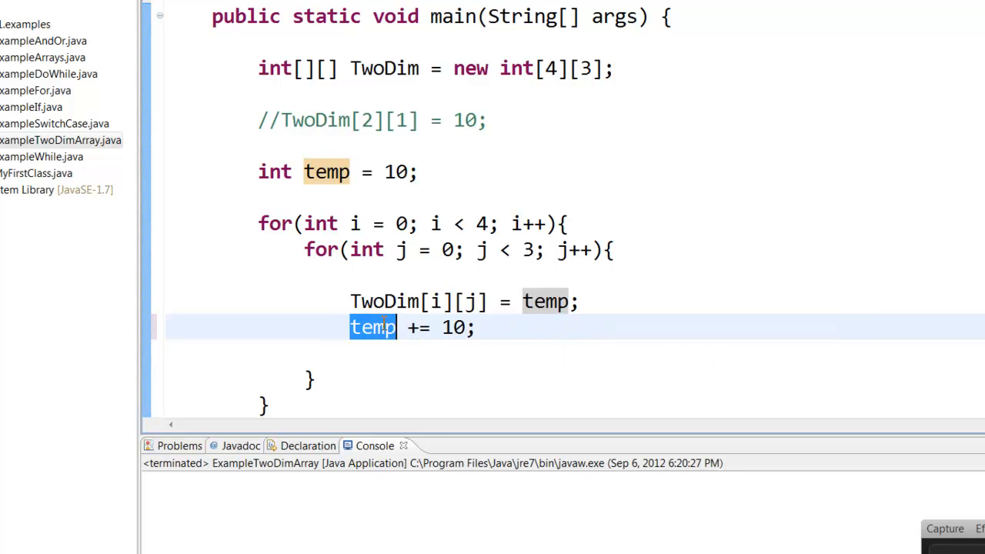
{"action": "mouse_move", "coordinate": [398, 349]}
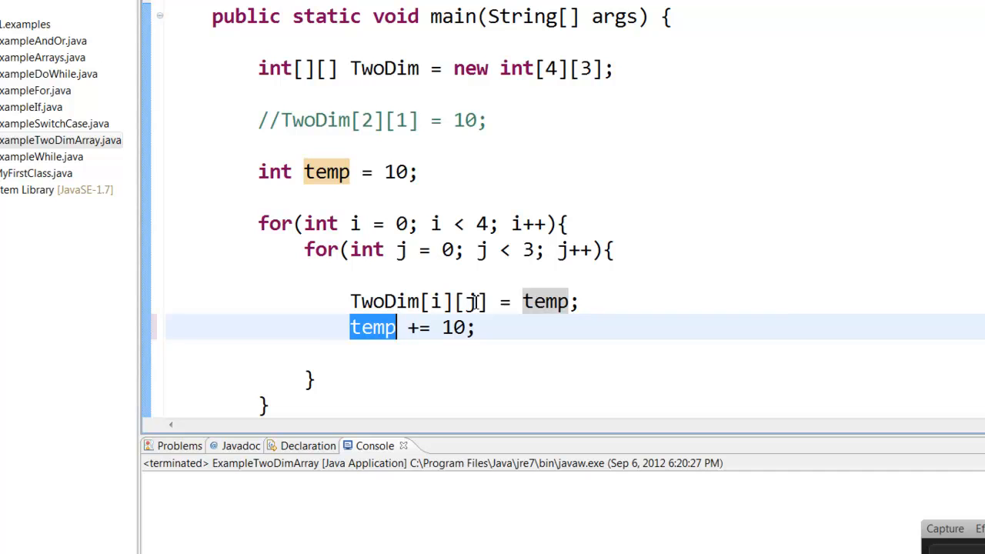
{"action": "mouse_move", "coordinate": [373, 327]}
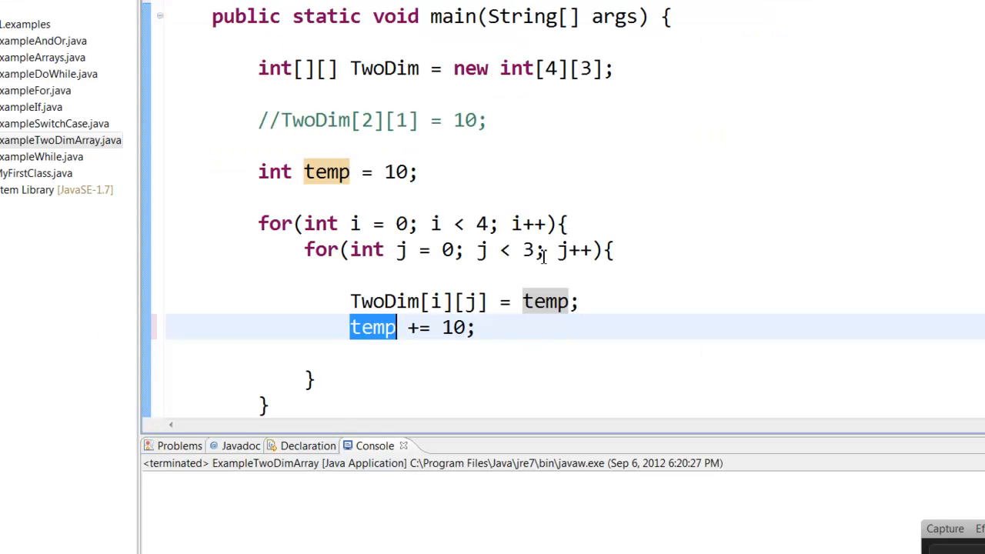
{"action": "mouse_move", "coordinate": [481, 250]}
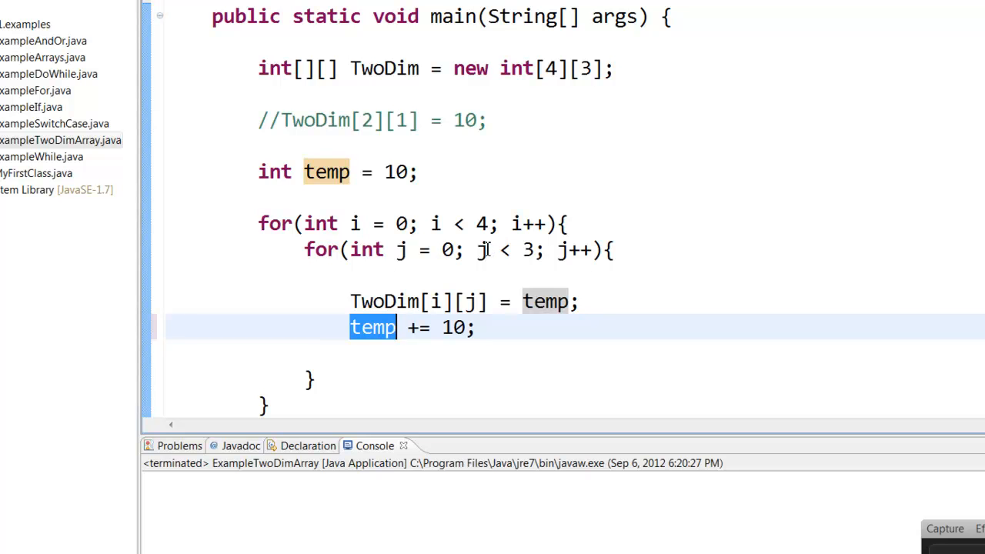
{"action": "mouse_move", "coordinate": [495, 258]}
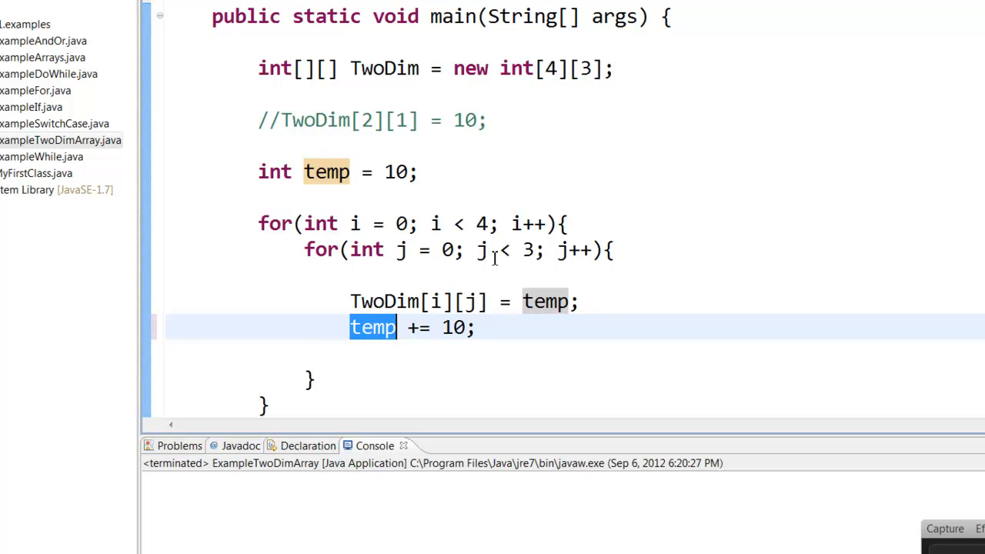
{"action": "mouse_move", "coordinate": [331, 223]}
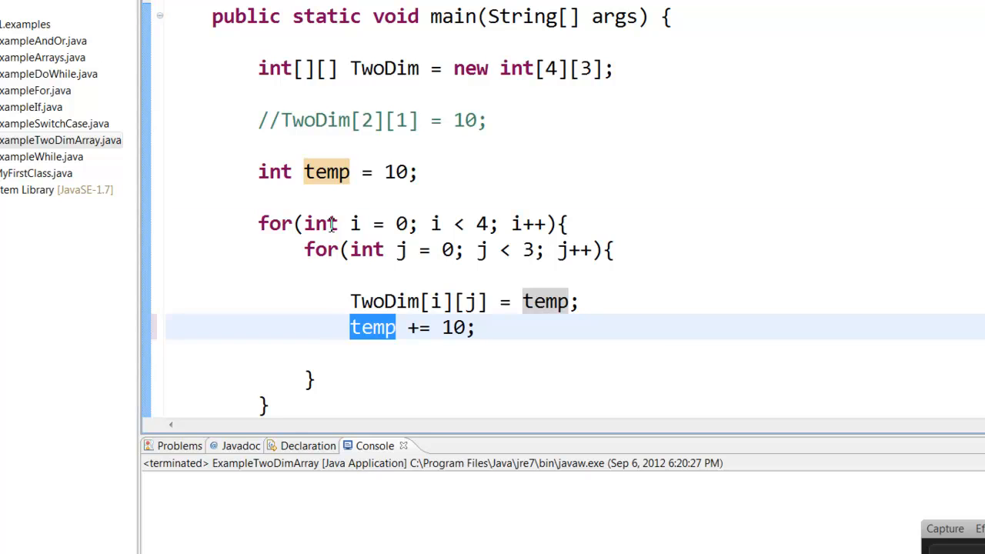
{"action": "mouse_move", "coordinate": [354, 223]}
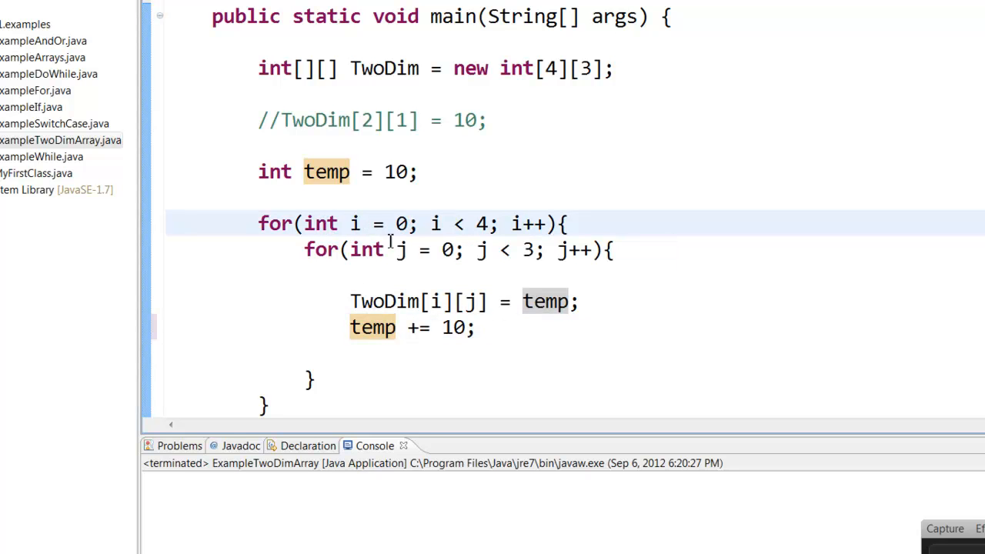
{"action": "mouse_move", "coordinate": [405, 250]}
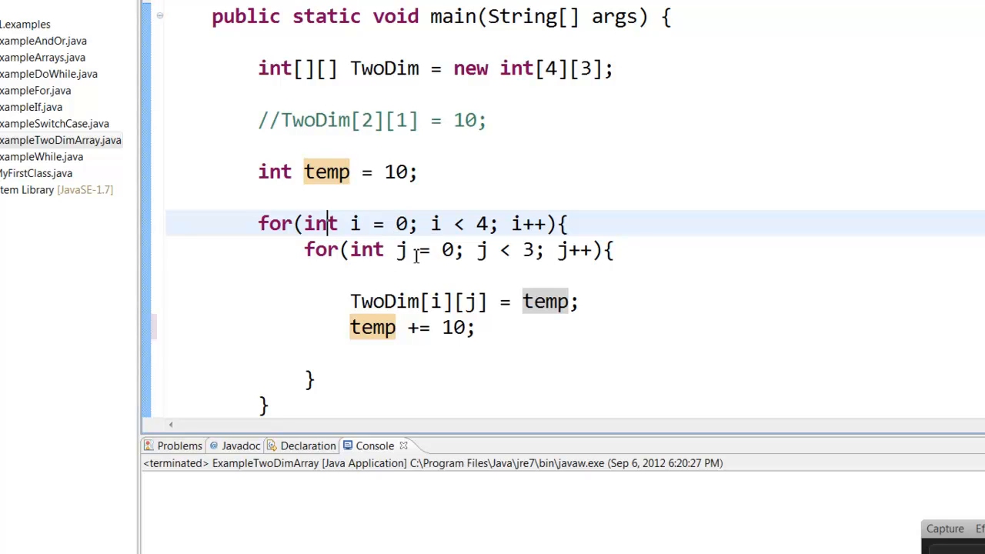
{"action": "mouse_move", "coordinate": [431, 291]}
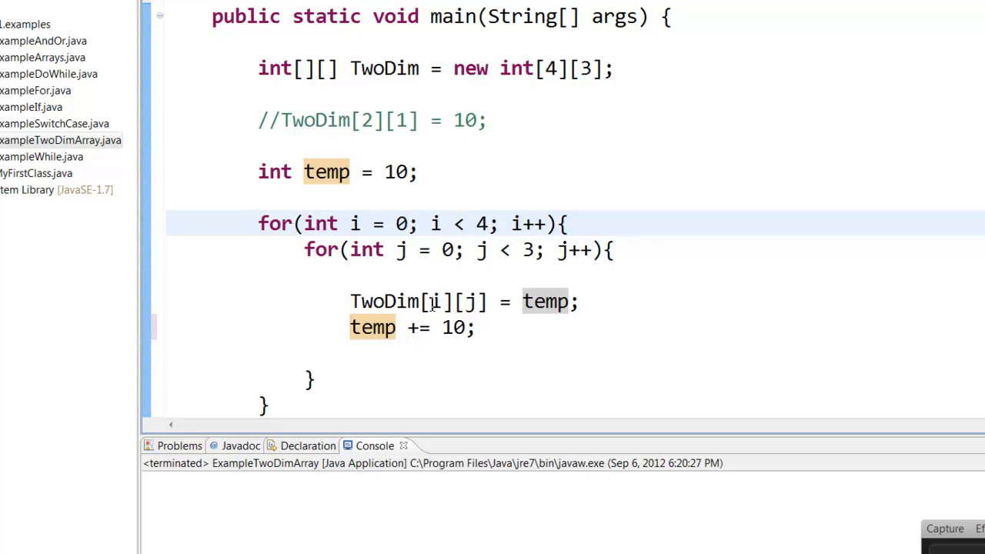
{"action": "mouse_move", "coordinate": [435, 302]}
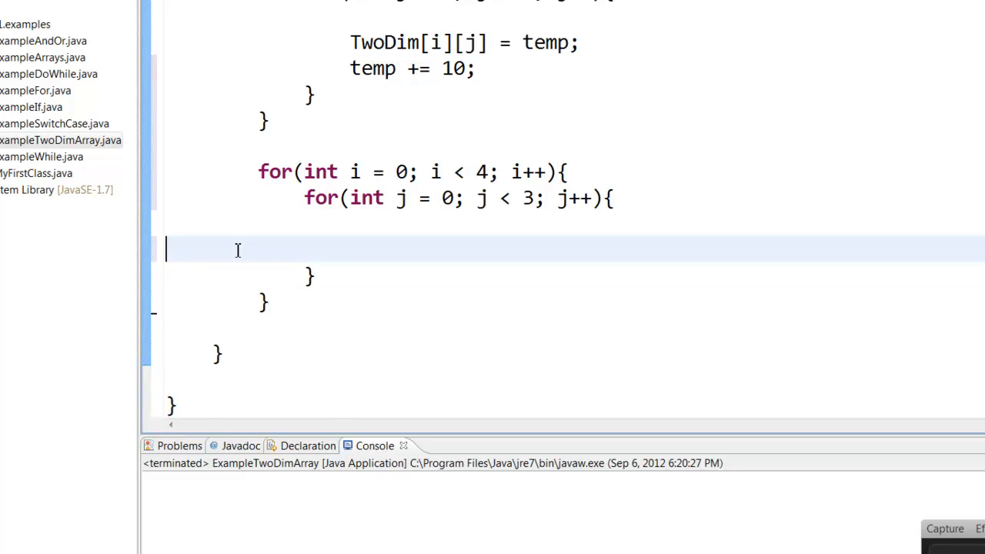
Print each element with System.out.println(TwoDim[i][j]); inside the second inner loop.
{"action": "type", "text": "System.out.println(TwoDim[i][j]);"}
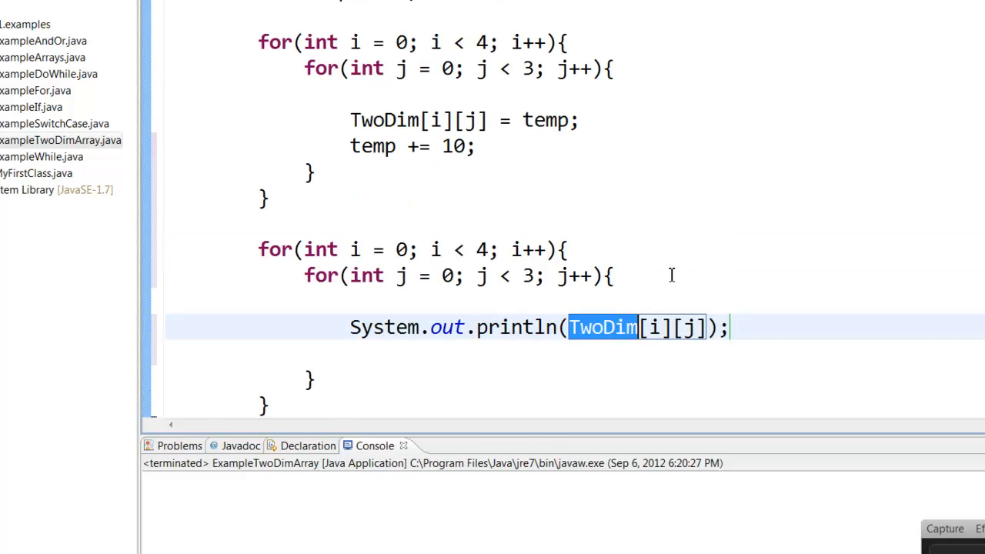
{"action": "mouse_move", "coordinate": [628, 352]}
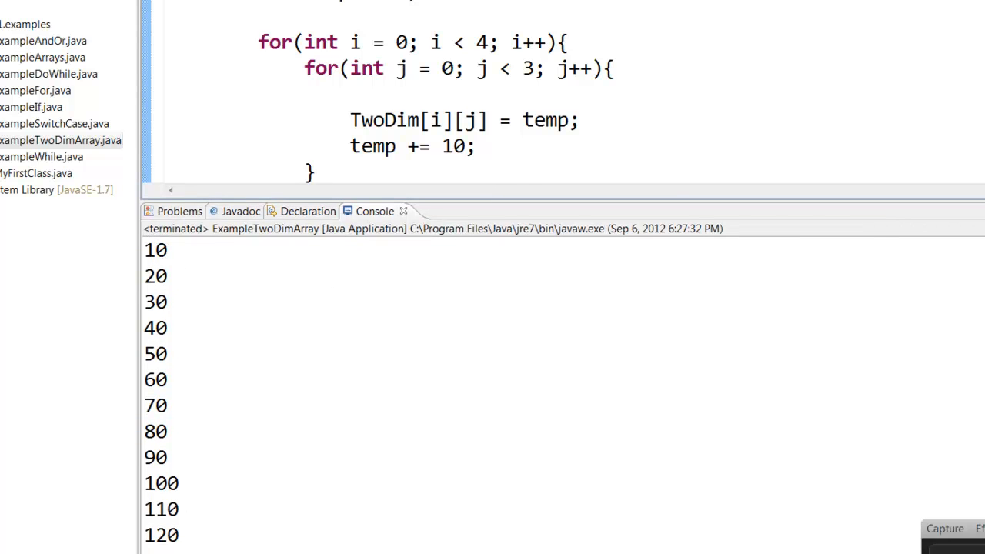
{"action": "double_click", "coordinate": [384, 120]}
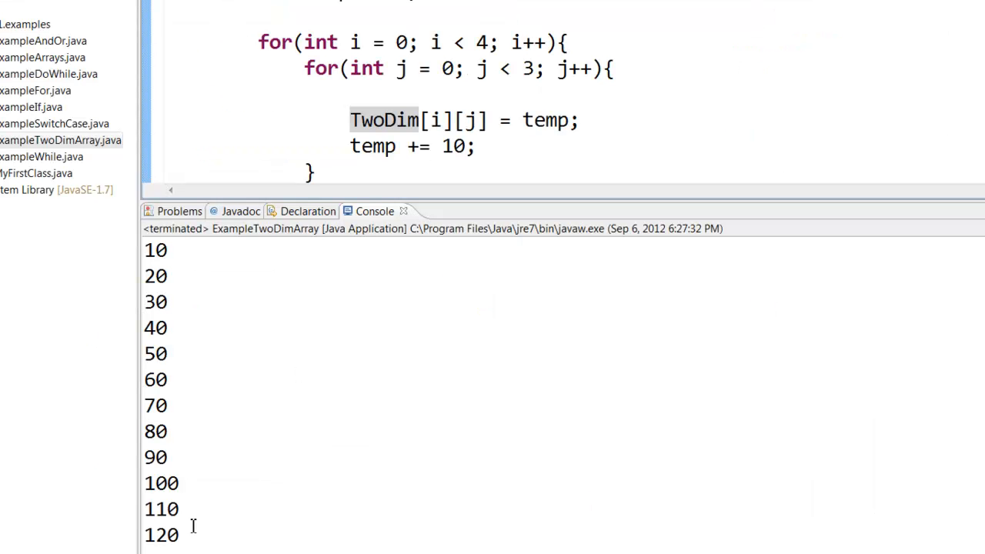
{"action": "mouse_move", "coordinate": [136, 451]}
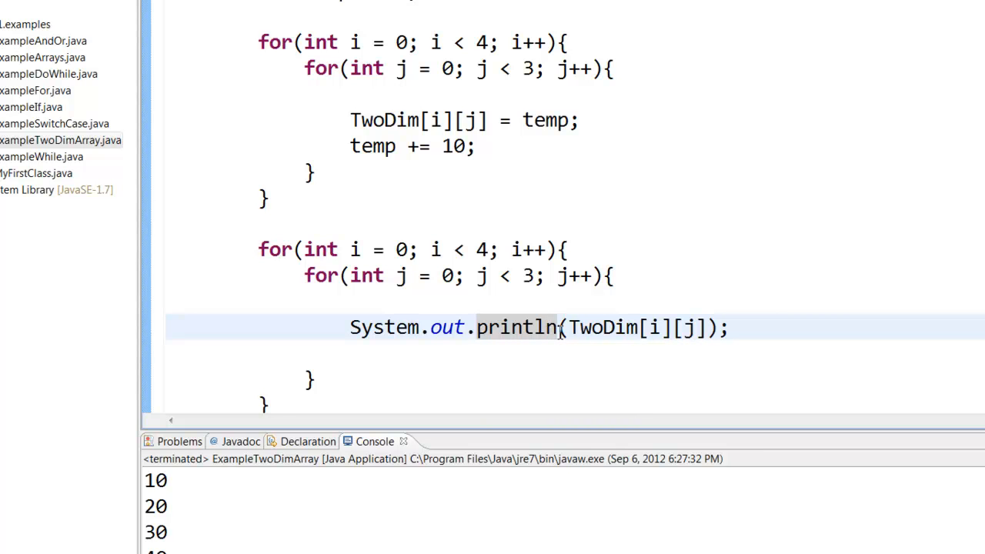
Change println to print with + " ", and add System.out.println(); after the inner loop.
{"action": "key", "text": "BackSpace"}
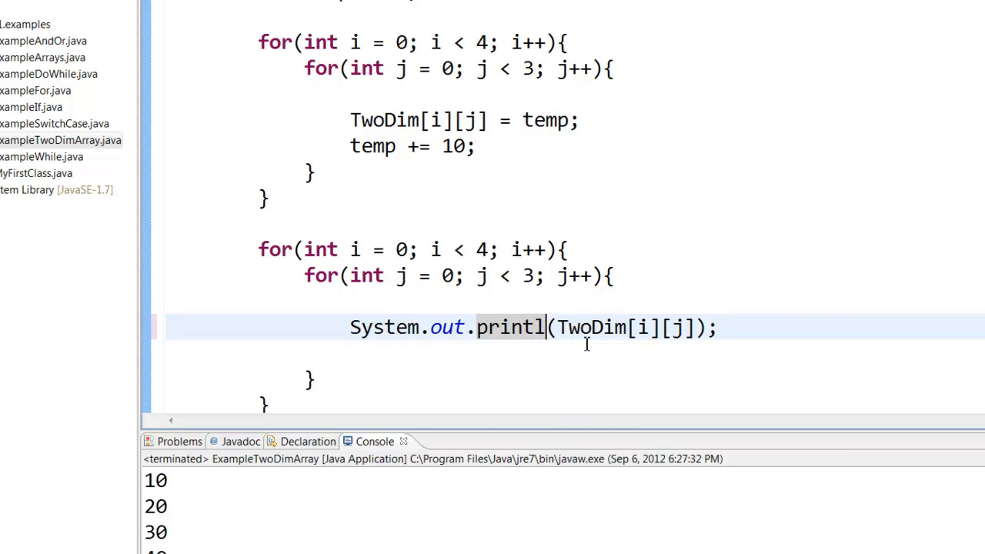
{"action": "key", "text": "BackSpace"}
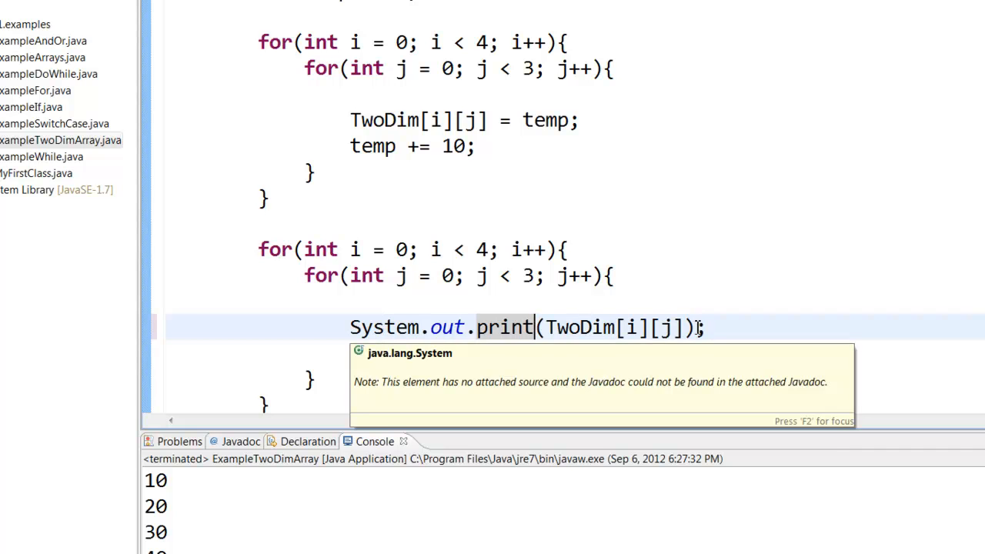
{"action": "type", "text": "+ \" \""}
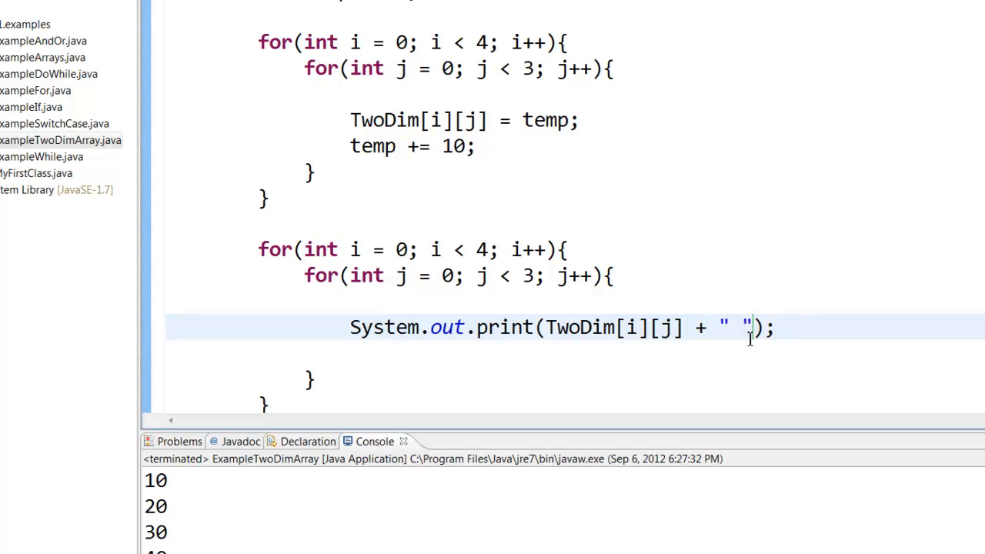
{"action": "scroll", "scroll_direction": "down", "scroll_amount": 3}
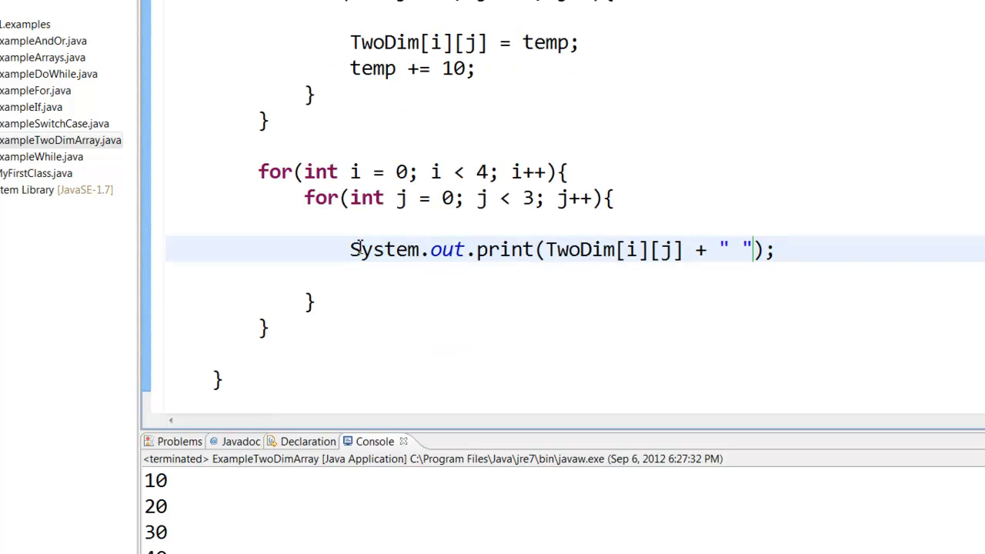
{"action": "left_click", "coordinate": [337, 304]}
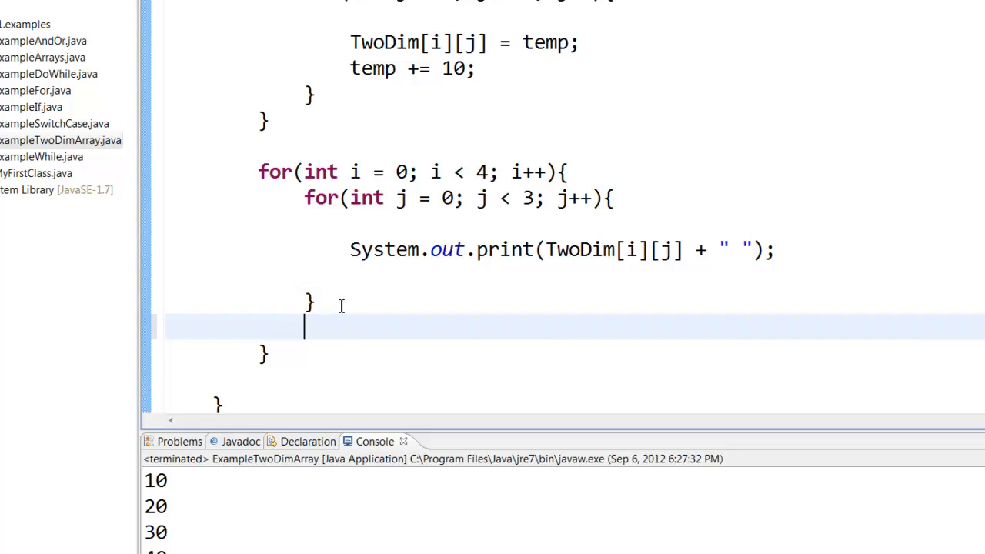
{"action": "type", "text": "System.out.println();"}
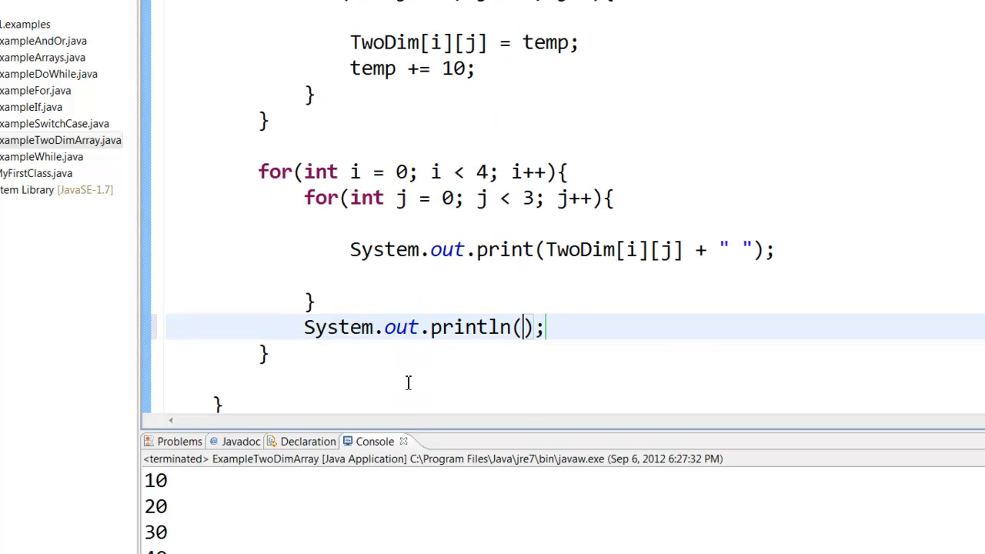
{"action": "mouse_move", "coordinate": [524, 333]}
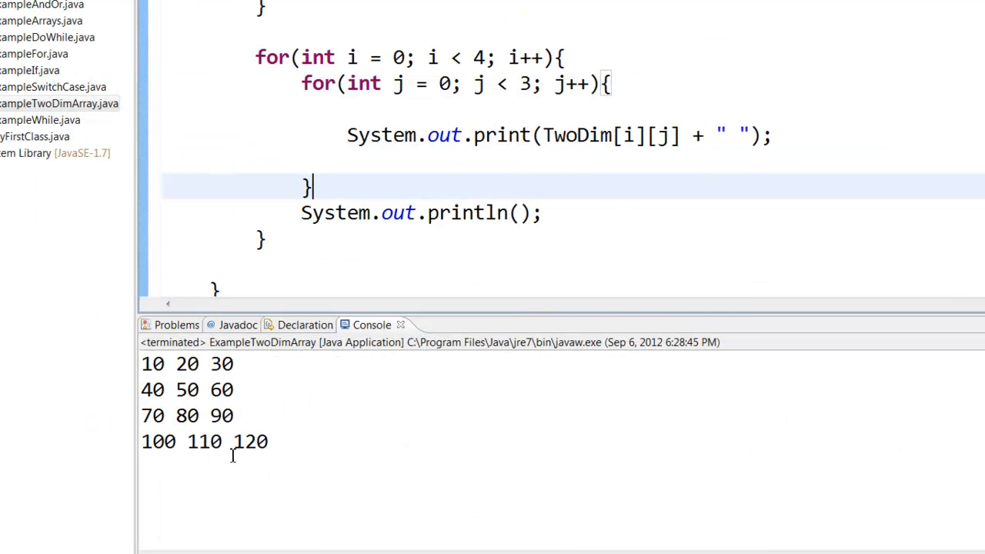
{"action": "left_click_drag", "start_coordinate": [347, 136], "coordinate": [704, 136]}
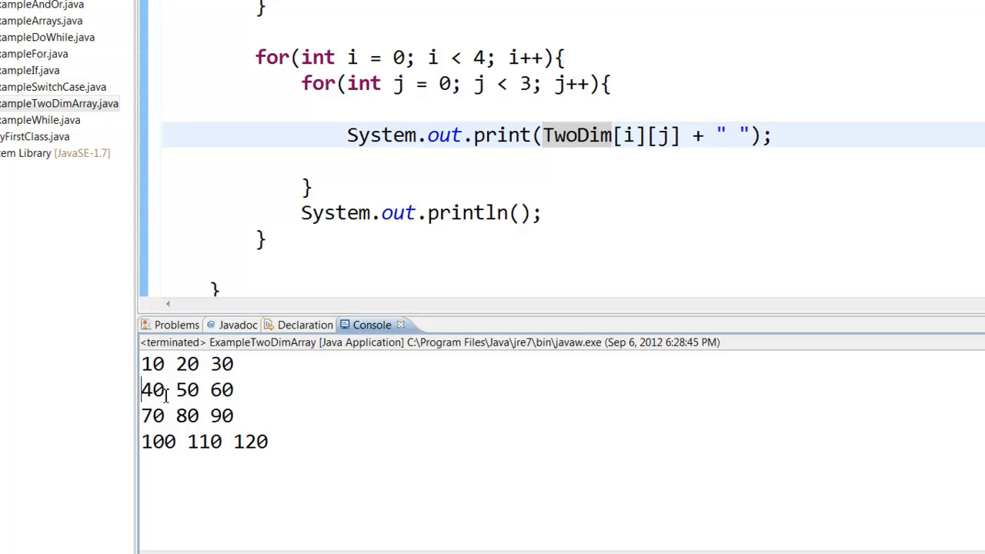
{"action": "mouse_move", "coordinate": [254, 415]}
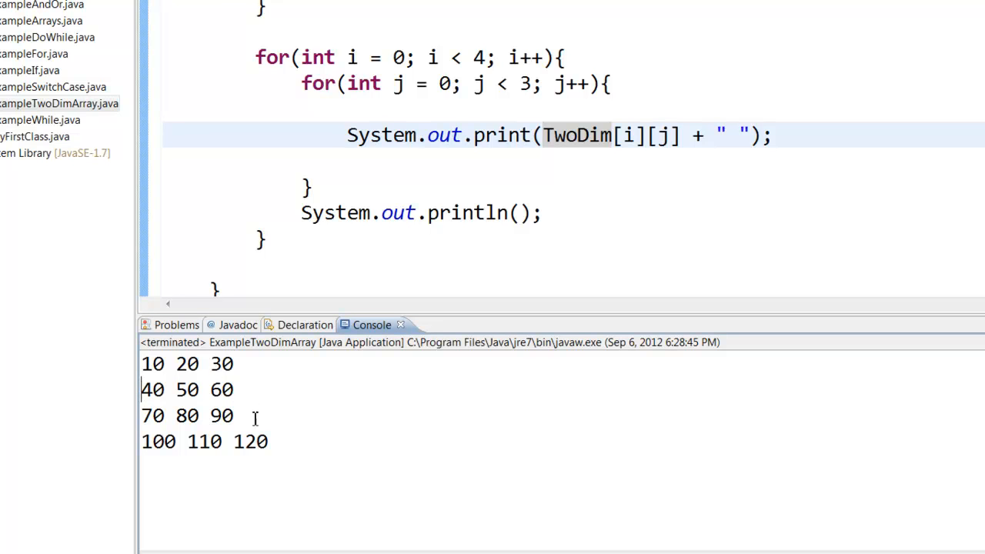